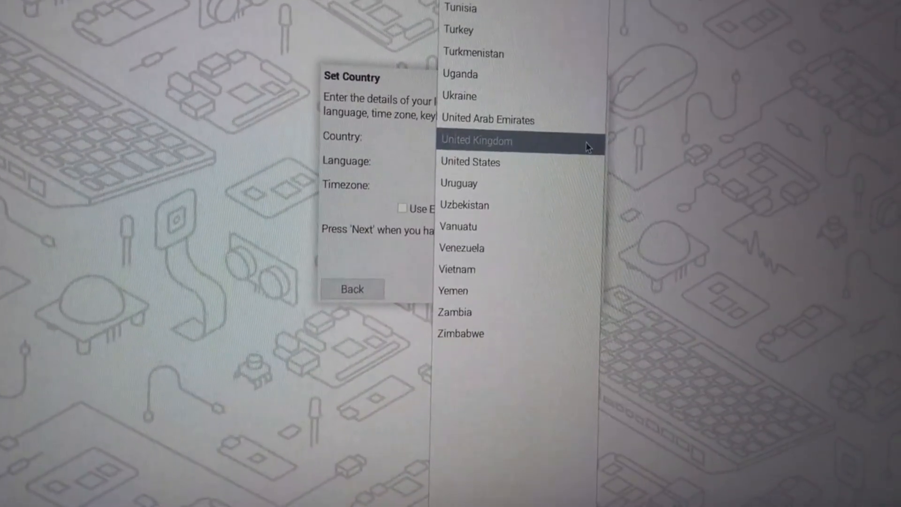
# Step: Scroll the Set Country list to the countries around United Kingdom
pyautogui.scroll(3)
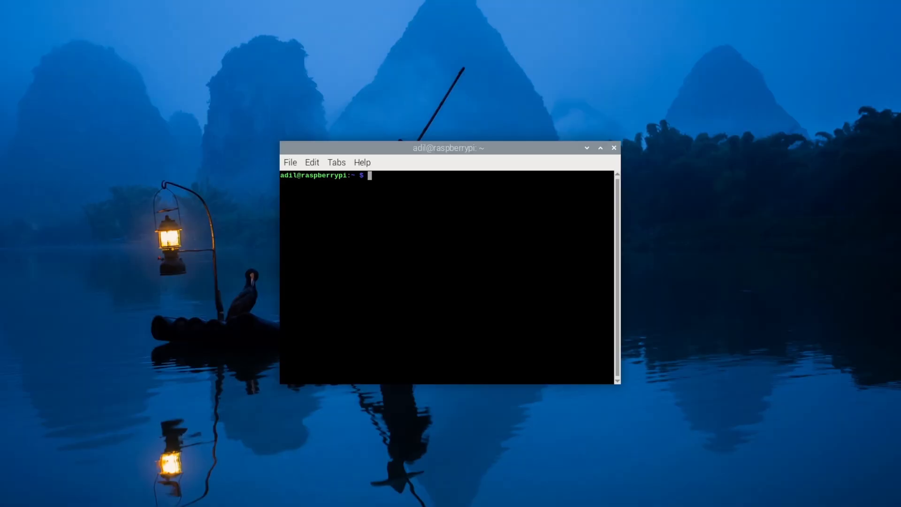
# Step: Refresh the package lists with sudo apt update and begin sudo apt upgrade
pyautogui.write('sudo apt update')
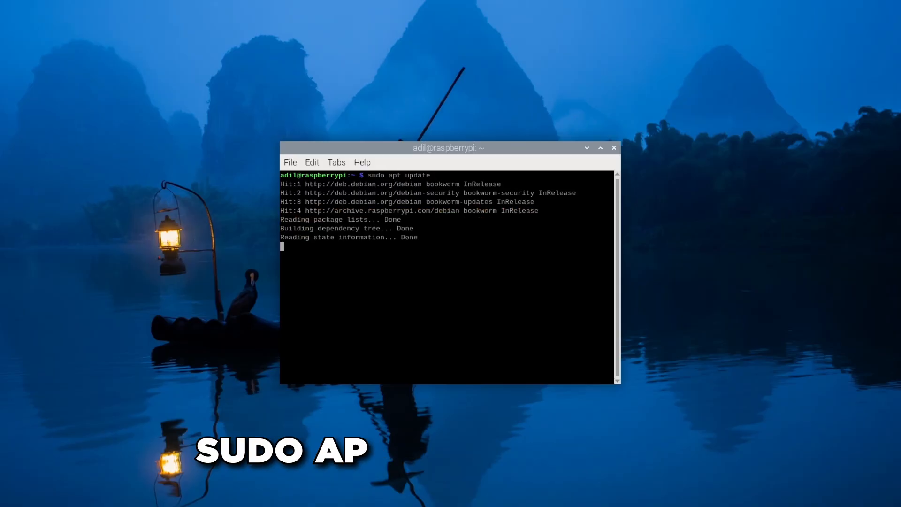
pyautogui.write('sudo apt upgra')
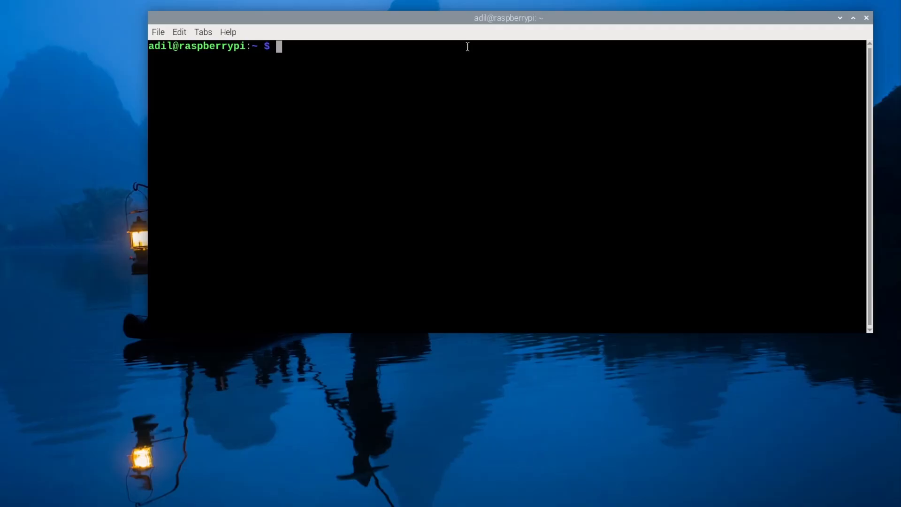
# Step: Install rpi-keyboard-config (version 1.0) and request its ASCII keyboard layout map
pyautogui.write('sudo apt install rpi-keyboard-config')
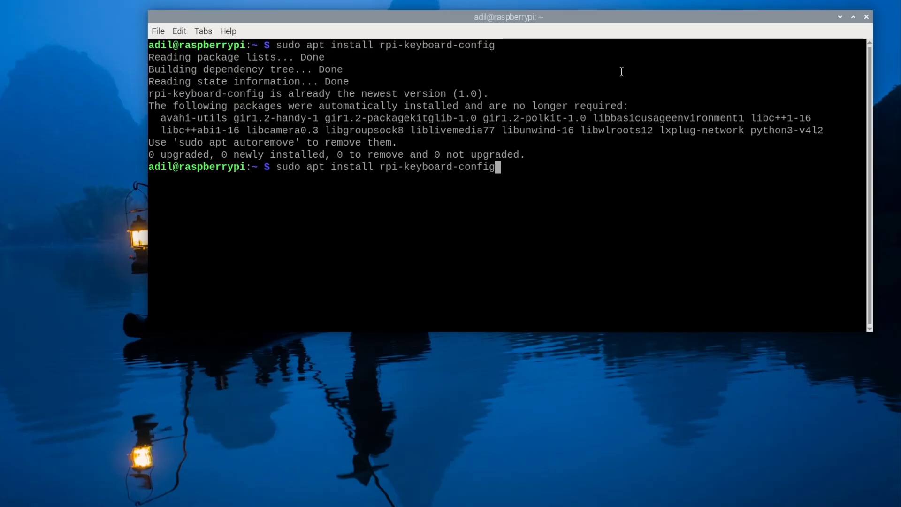
pyautogui.write('rpi-keyboard-config info --ascii')
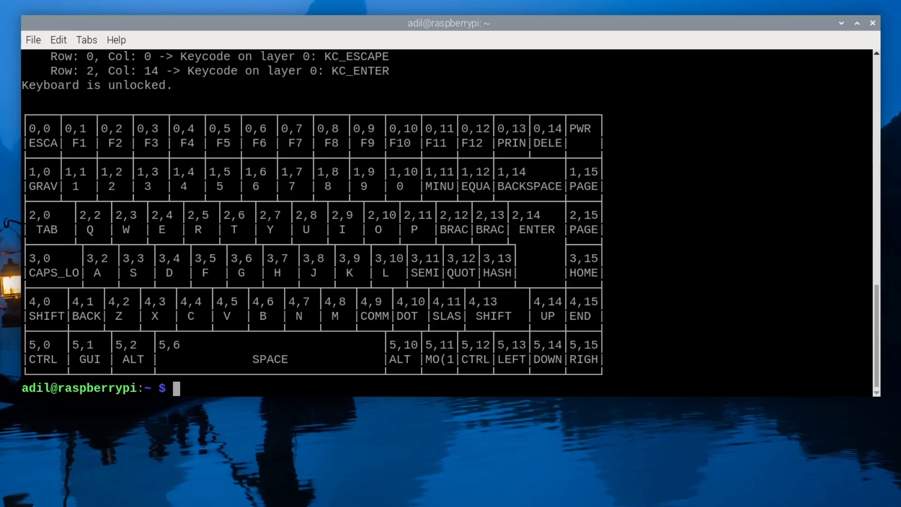
# Step: Show the ASCII layout map, remap key row 1 column 0 to KC_ESCAPE, and request list-keycodes
pyautogui.write('rpi-keyboard-config info --ascii')
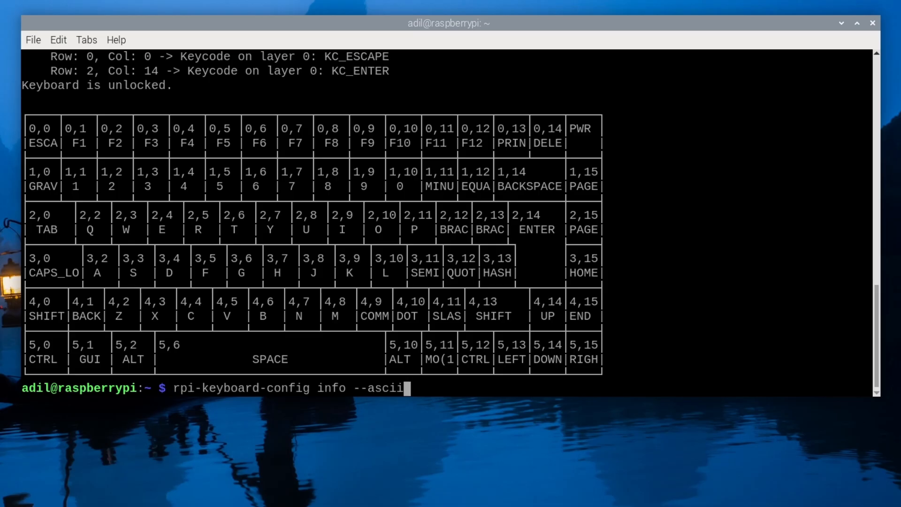
pyautogui.write('rpi-keyboard-config key set 1 0 KC_ES')
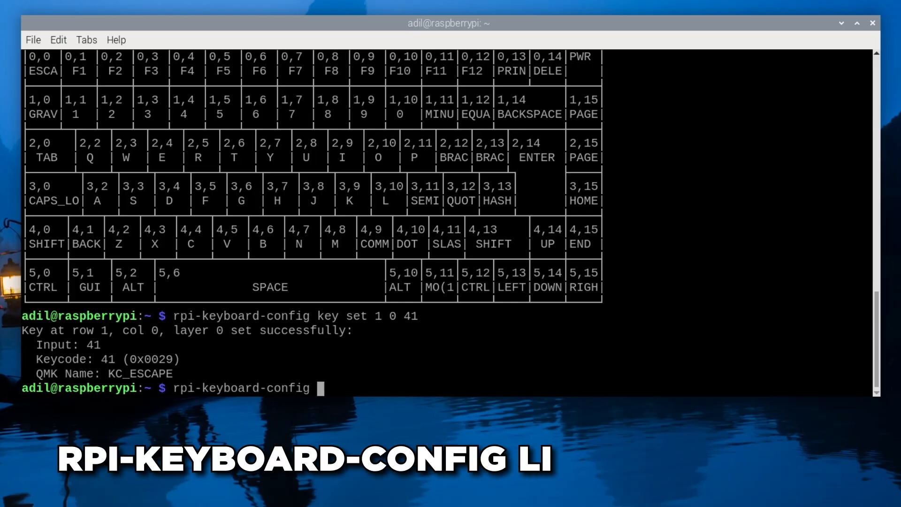
pyautogui.write('list-keycodes')
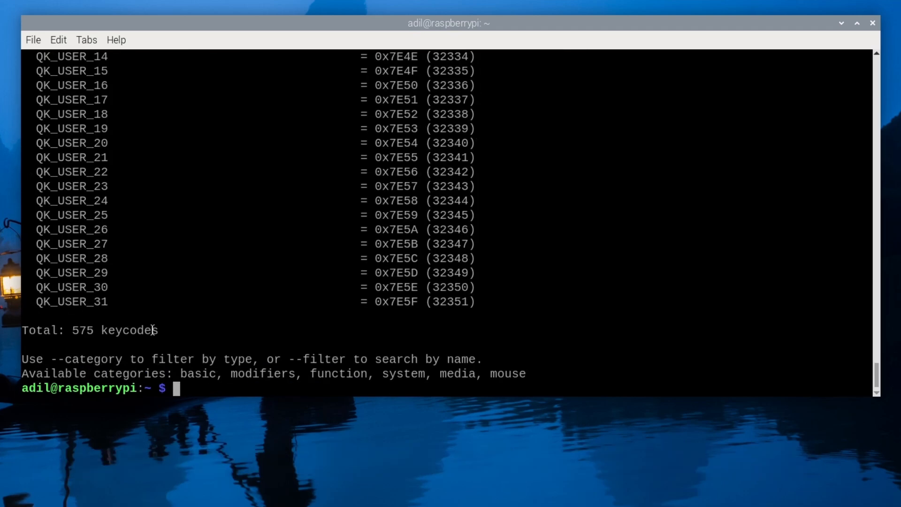
# Step: Scroll through the 575-keycode listing and its filter categories
pyautogui.scroll(3)
pyautogui.write('rpi')
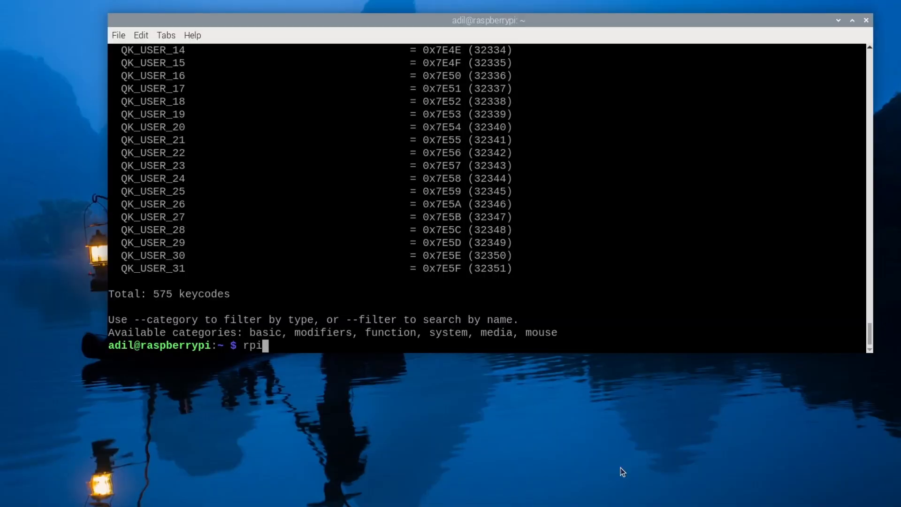
# Step: List the 46 lighting effects and set the keyboard effect to Digital Rain
pyautogui.write('-keyboard-c')
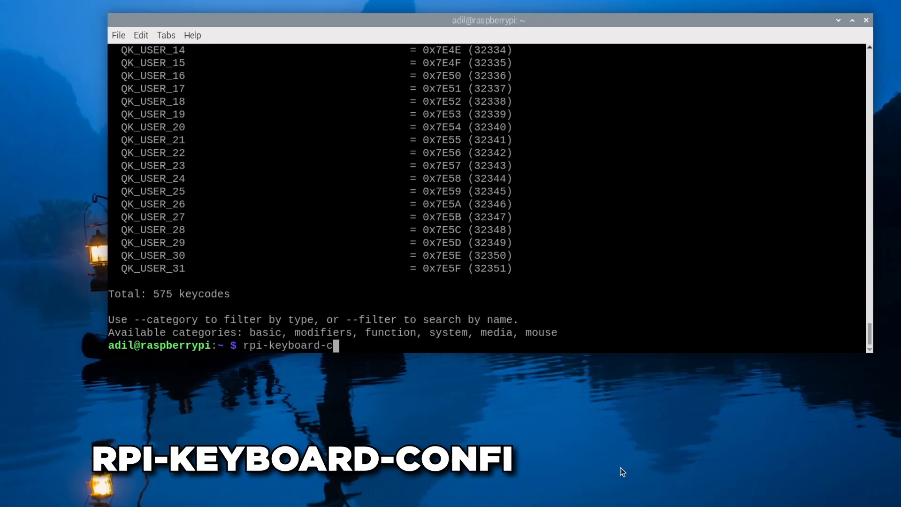
pyautogui.write('onfig list-')
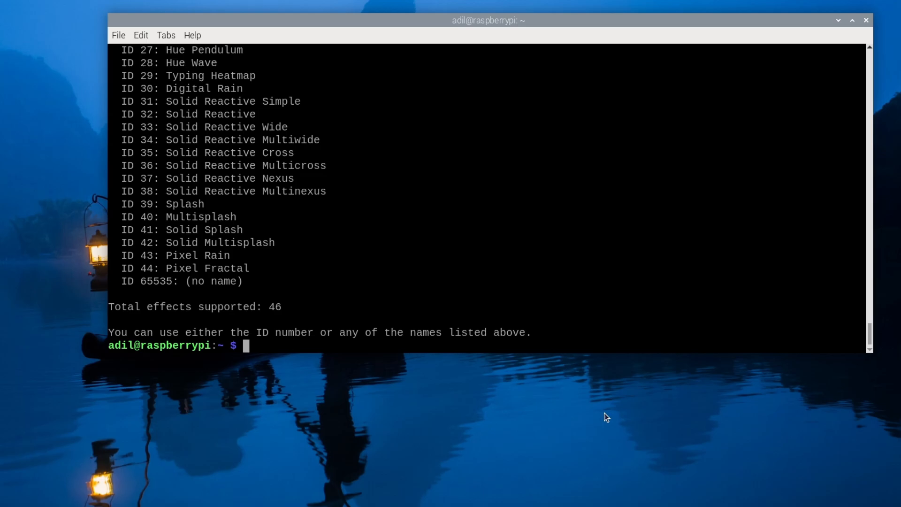
pyautogui.write('rpi-keyboard-config effect "Di')
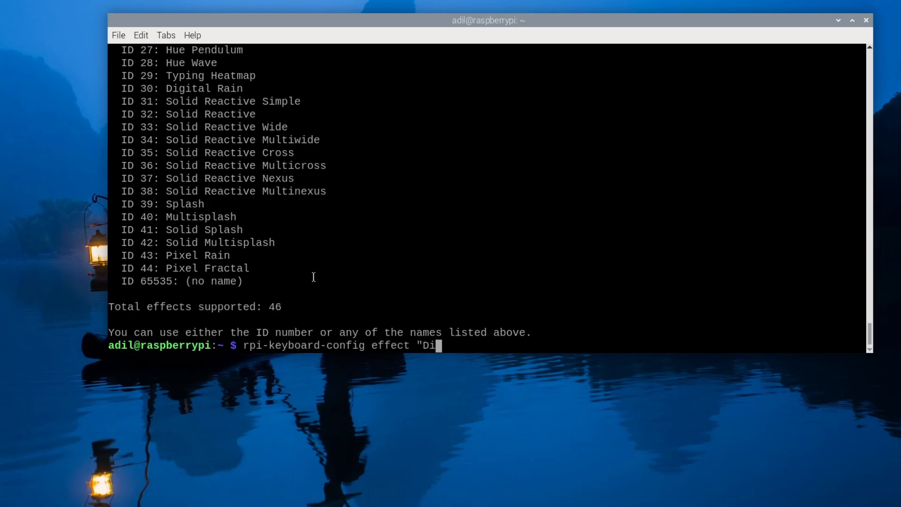
pyautogui.write('gital')
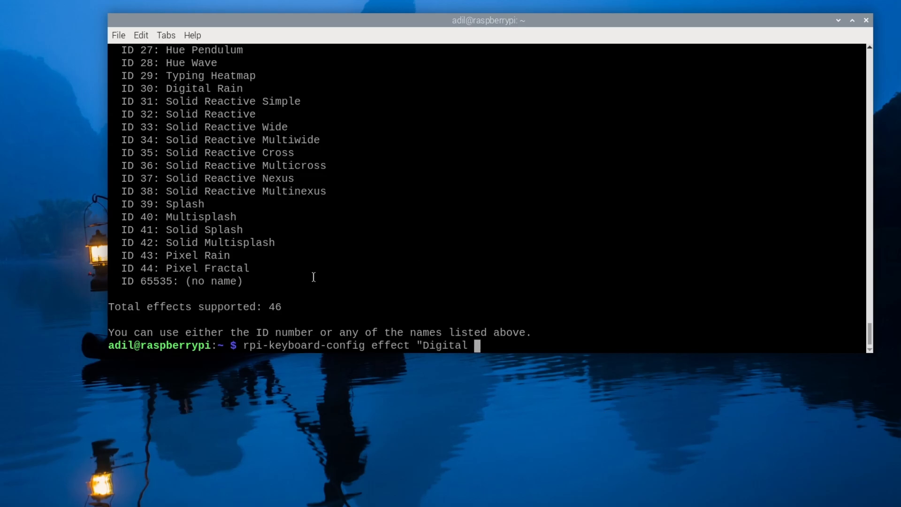
pyautogui.write('Rain')
pyautogui.write('rpi-keyboard-config effect "Typinm')
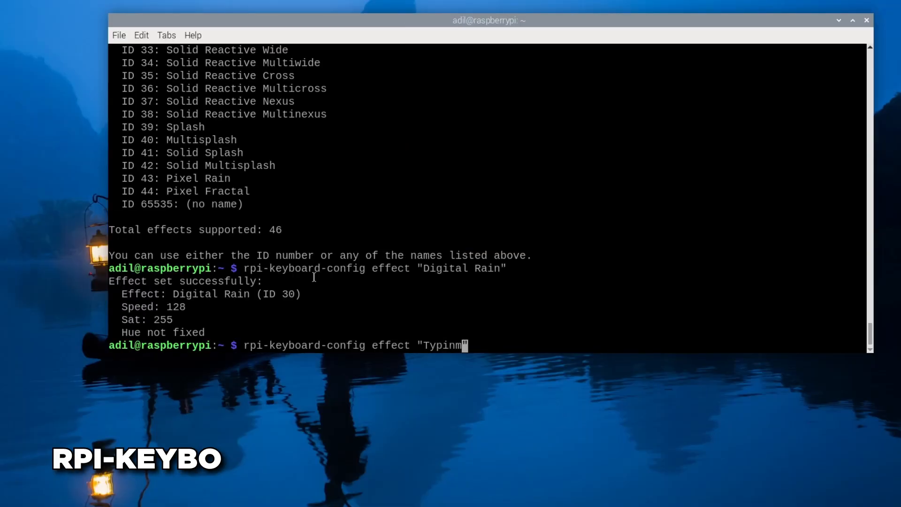
# Step: Switch the effect to Typing Heatmap and enter test text to light up keys
pyautogui.write('g Heatmap')
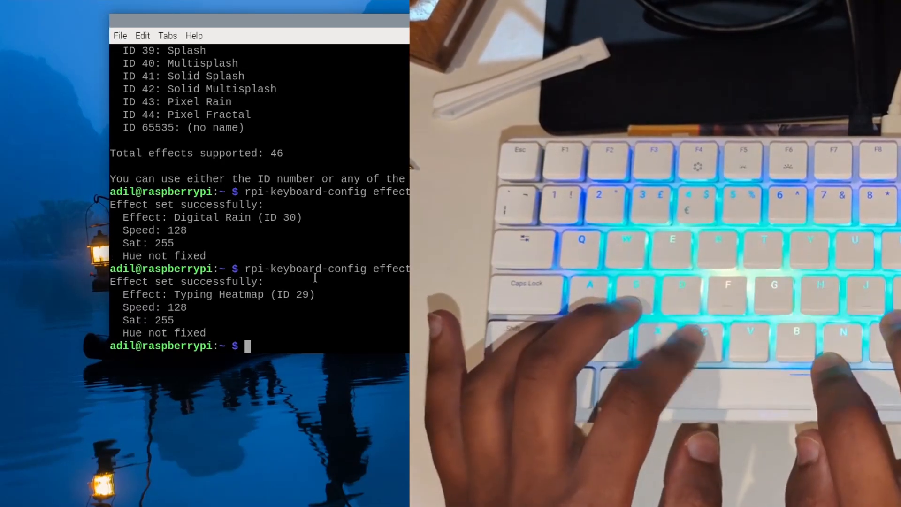
pyautogui.write('Hello')
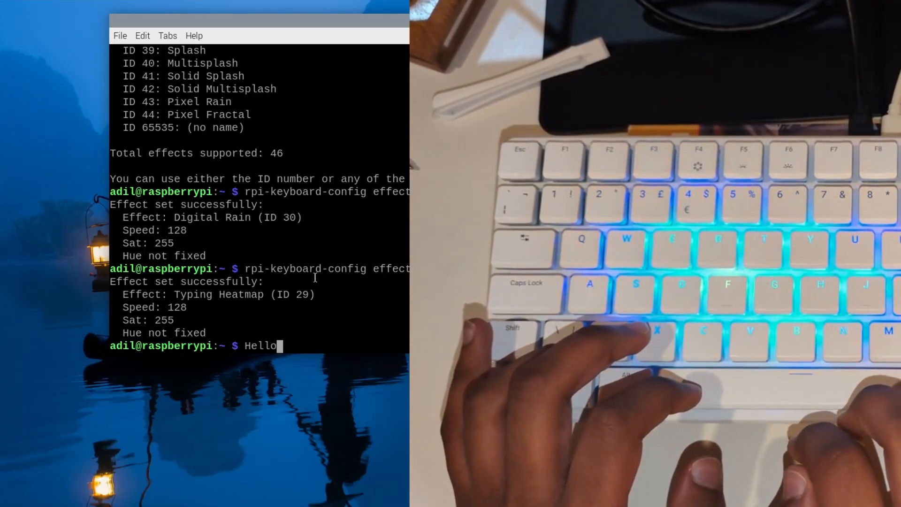
pyautogui.write('ajdfbqafjkbewfgweryu.,n c')
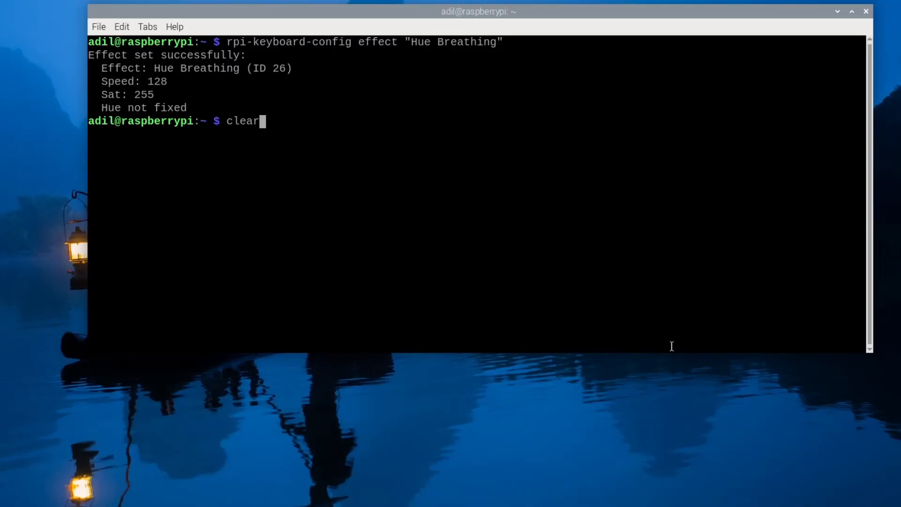
# Step: Apply the Hue Breathing effect, then activate preset index 0 (Solid Color, hue 170, sat 255)
pyautogui.write('rpi-keyboard-config effect "Hue Breathing')
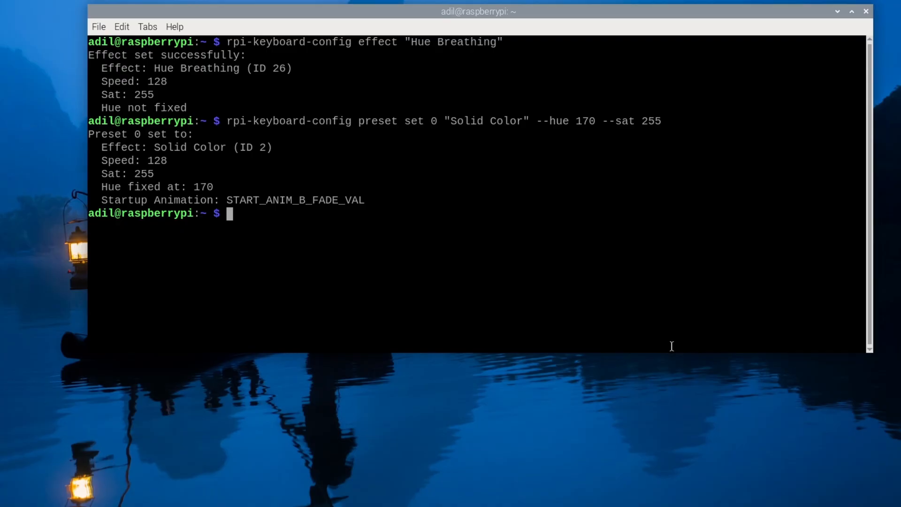
pyautogui.write('rpi-keyboard-config preset i')
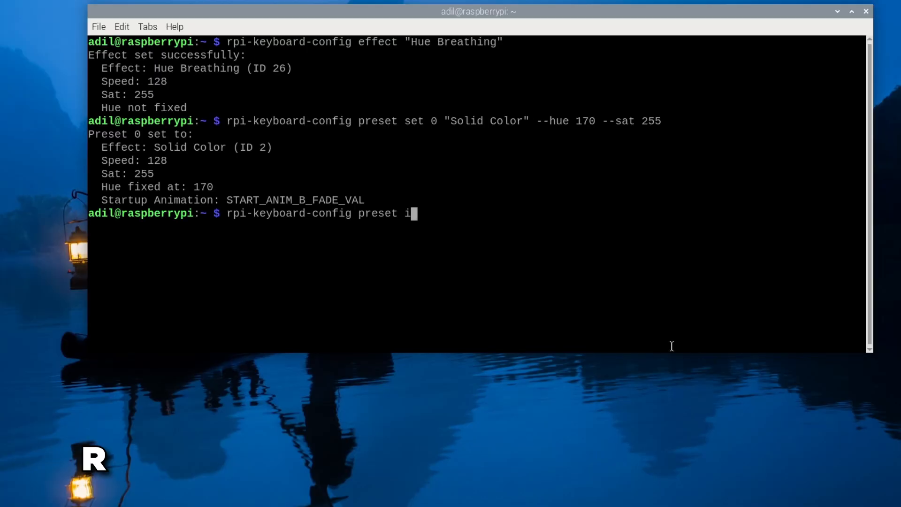
pyautogui.write('ndex 0')
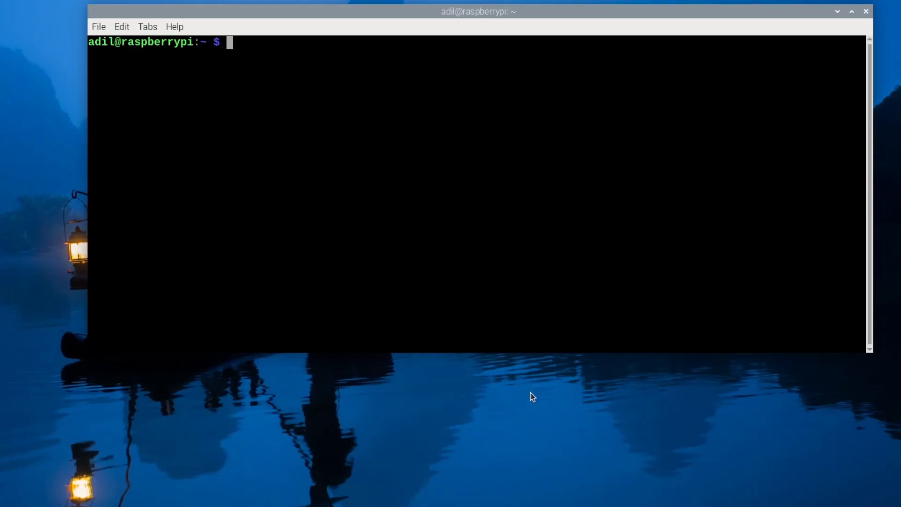
# Step: Launch the Flappy Bird game on the keyboard lights and flap with the spacebar
pyautogui.write('rpi-keyboard-')
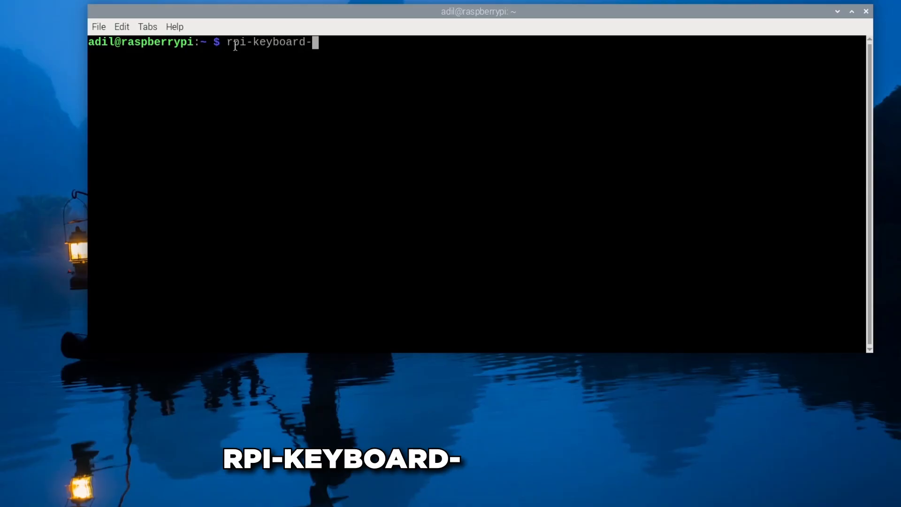
pyautogui.write('config game')
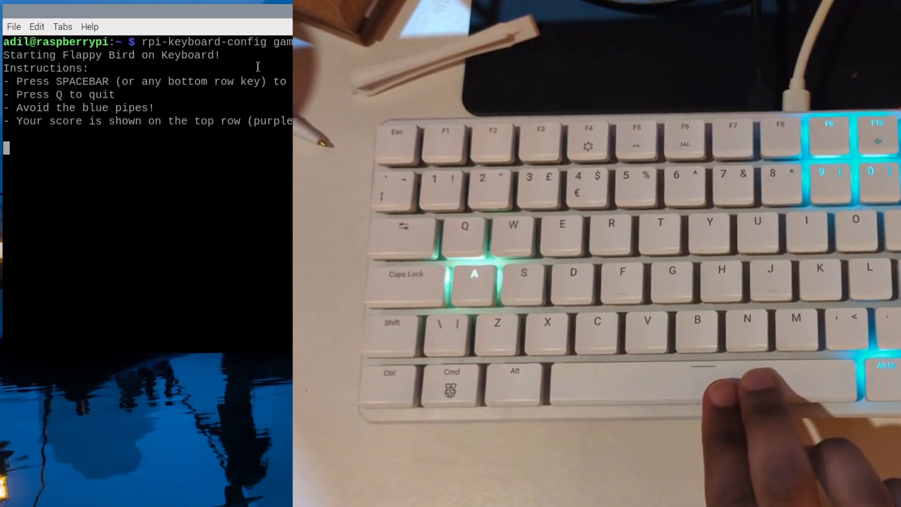
pyautogui.press('space')
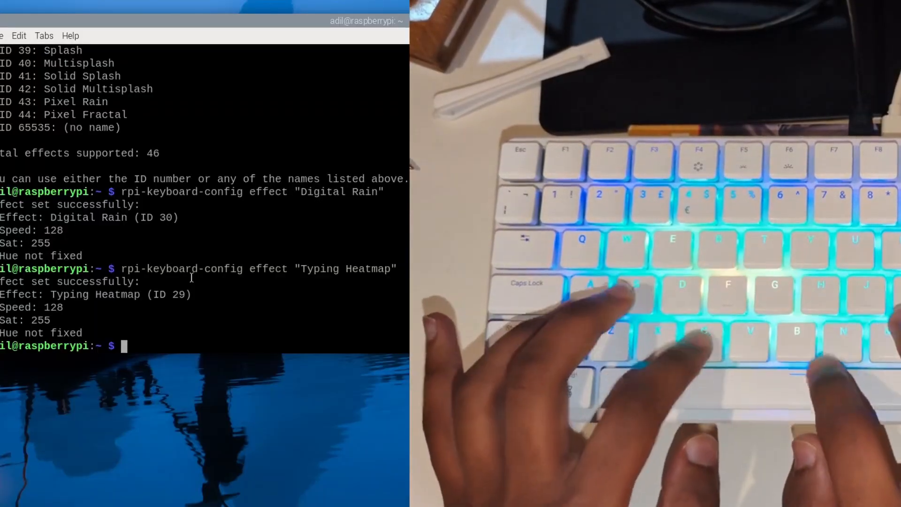
# Step: Enter 'Hello' and random characters to light keys under Typing Heatmap
pyautogui.write('Hello')
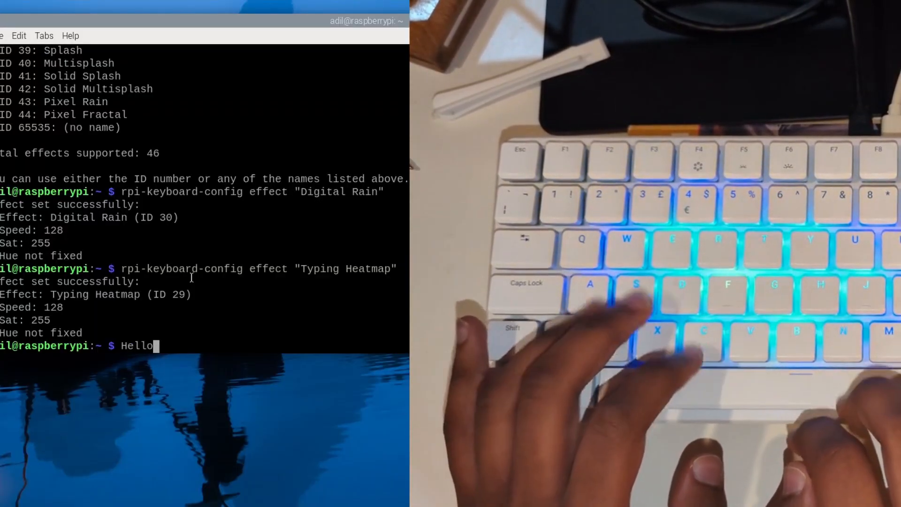
pyautogui.write('ajdfbqafjkbewfgweryu.,n c')
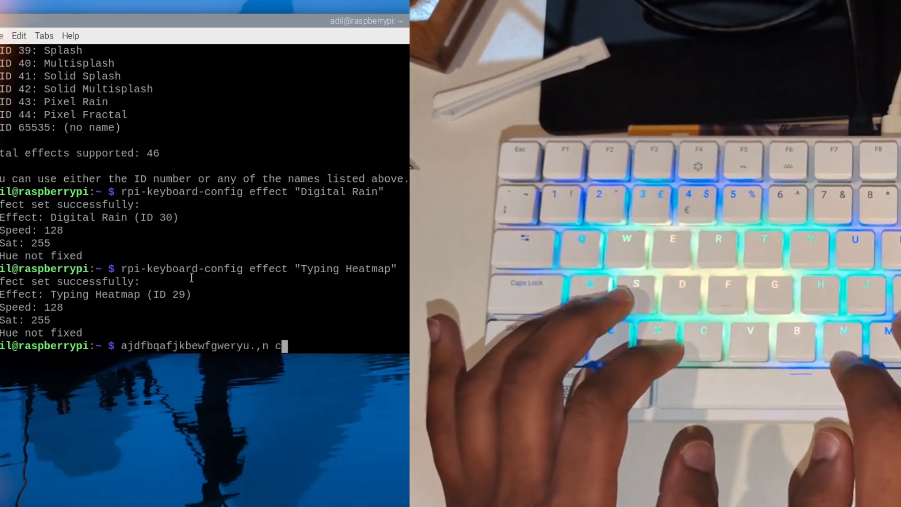